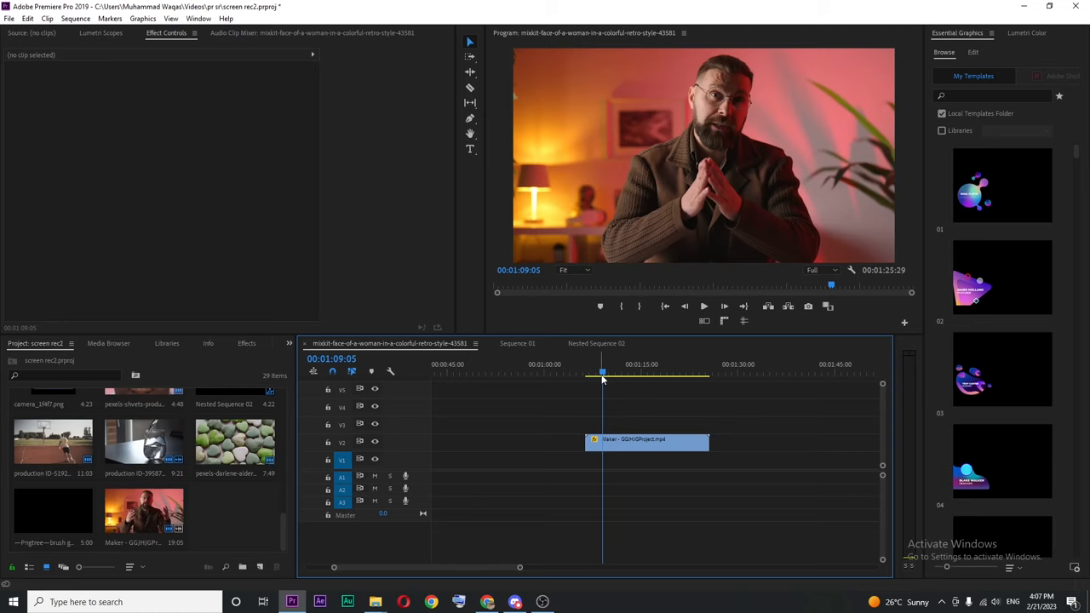
mouse_move(698, 146)
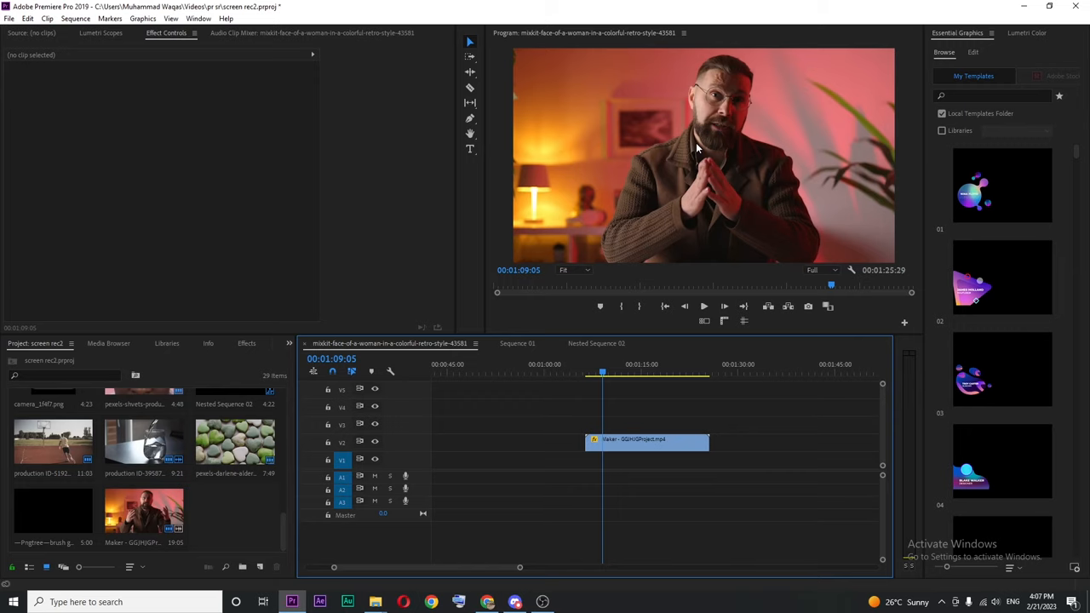
mouse_move(76, 522)
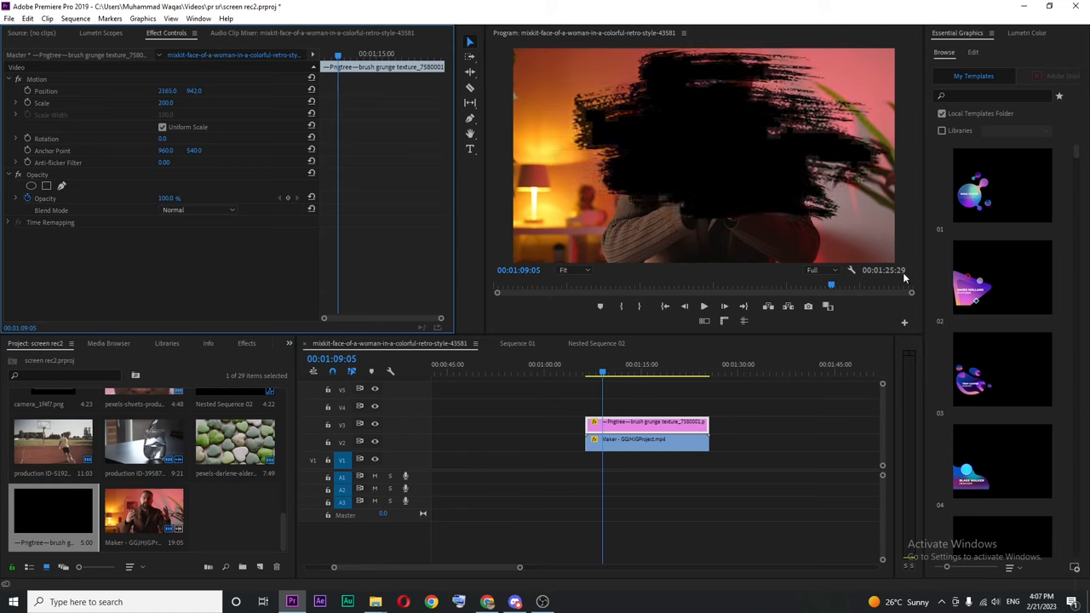
- Search the Effects panel for 'track' to find the Track Matte Key effect
left_click(234, 343)
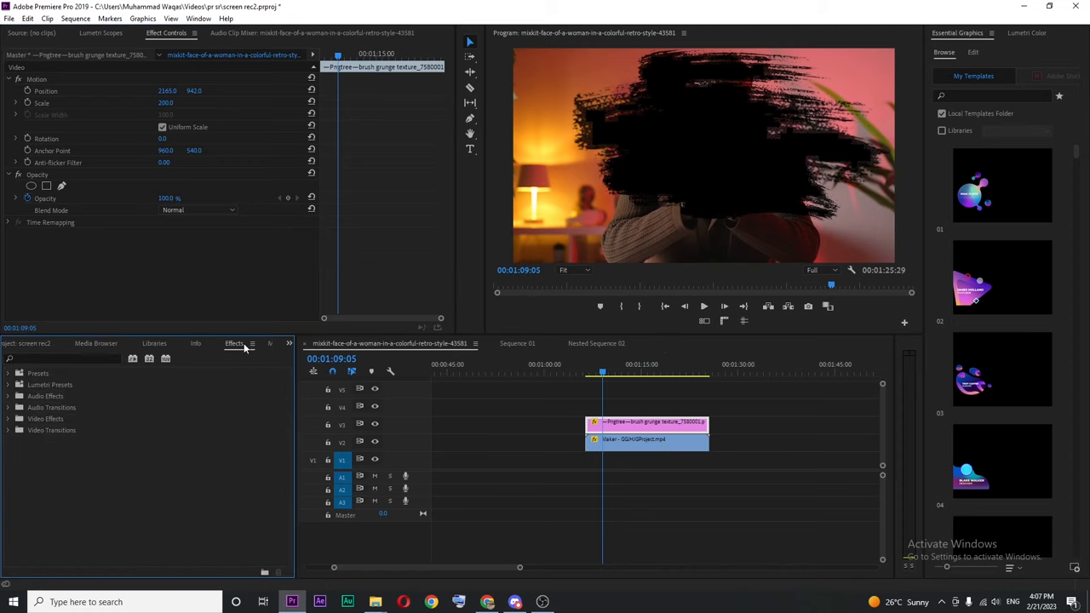
left_click(76, 359)
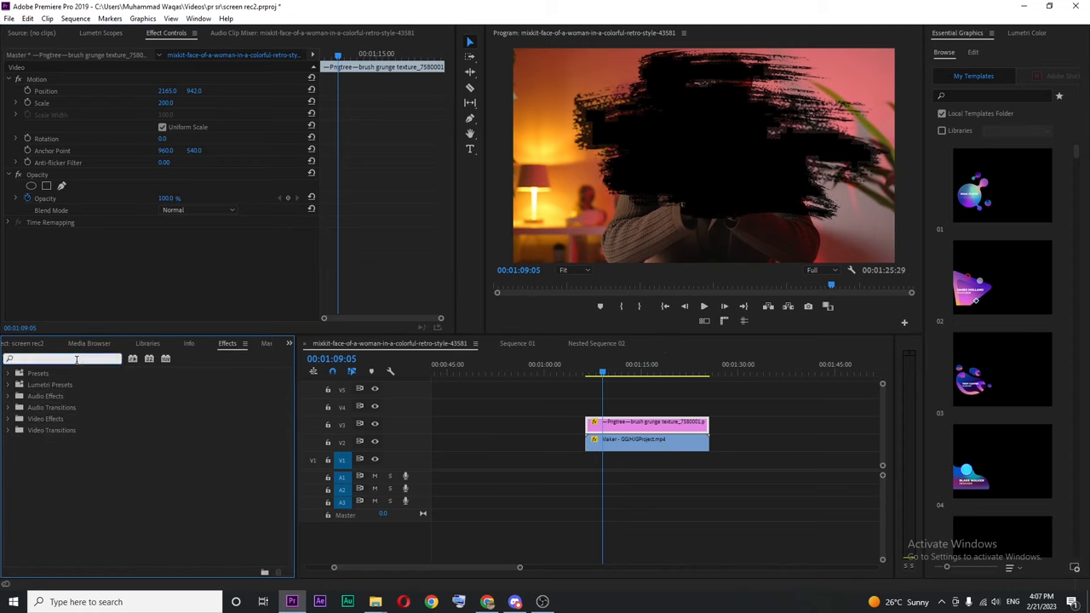
type("track")
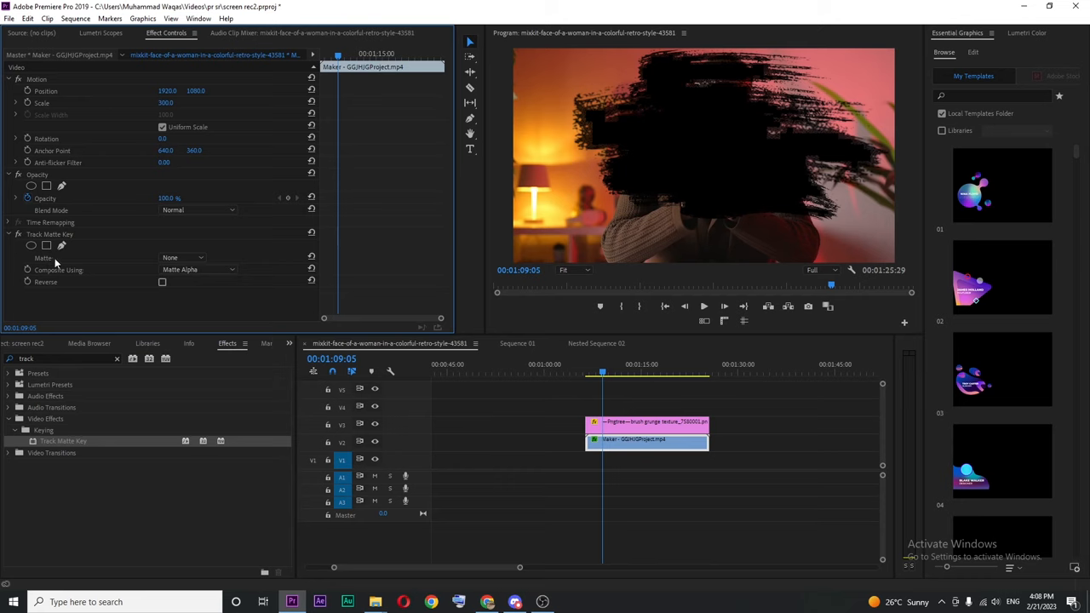
- Set the Track Matte Key matte to Video 3, the brush texture track
left_click(181, 258)
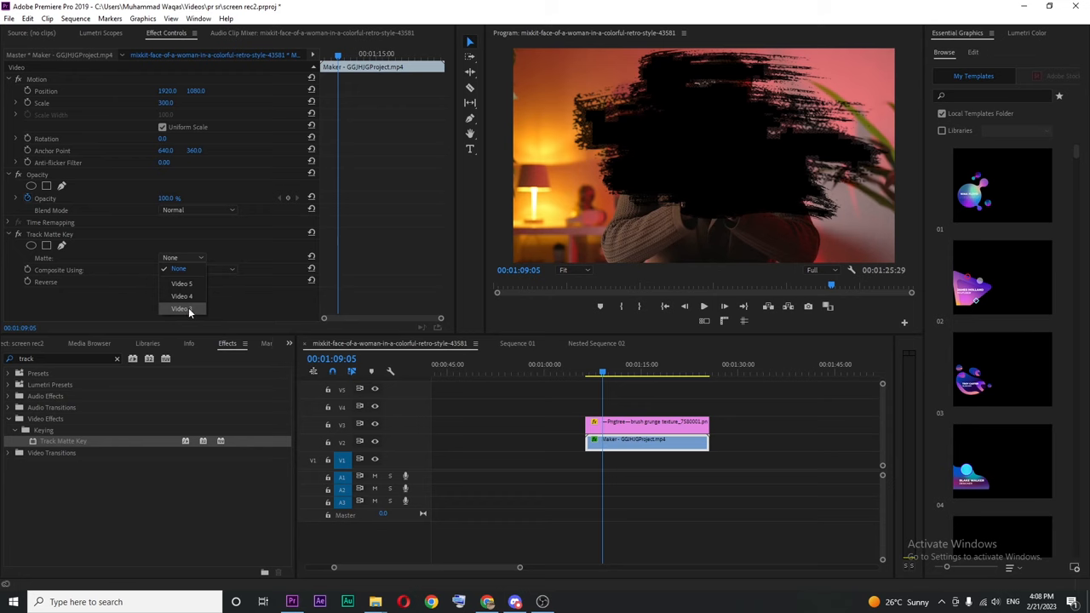
left_click(182, 309)
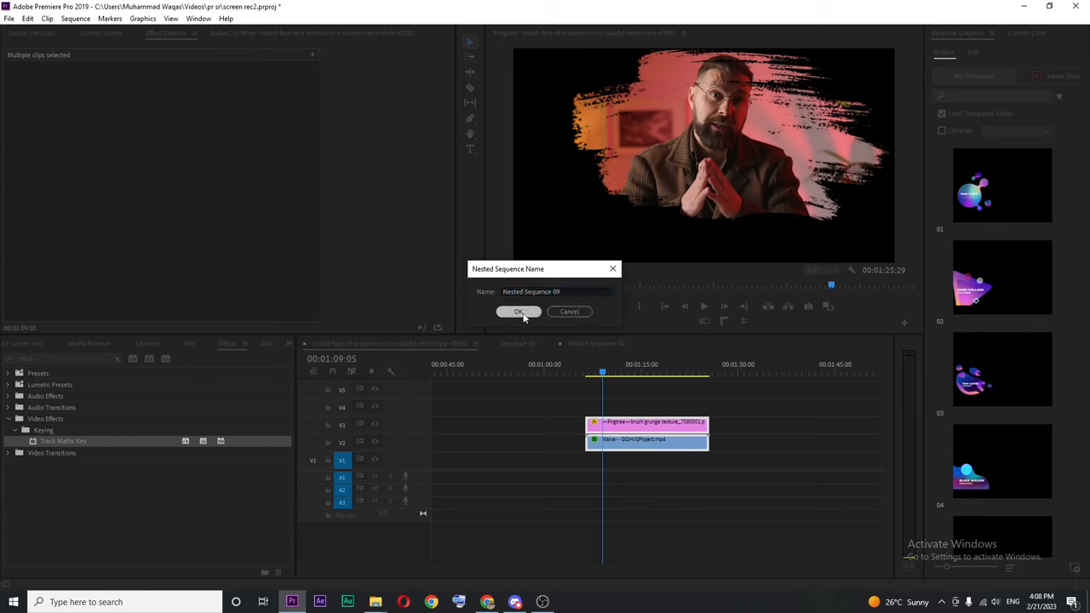
- Confirm nesting both clips as 'Nested Sequence 09'
left_click(518, 312)
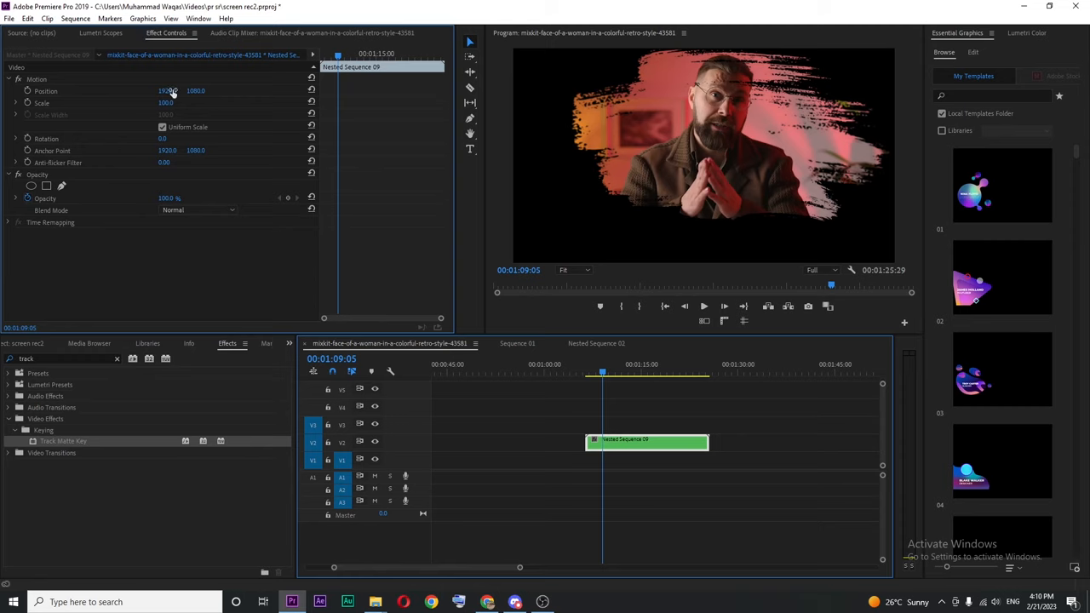
mouse_move(96, 94)
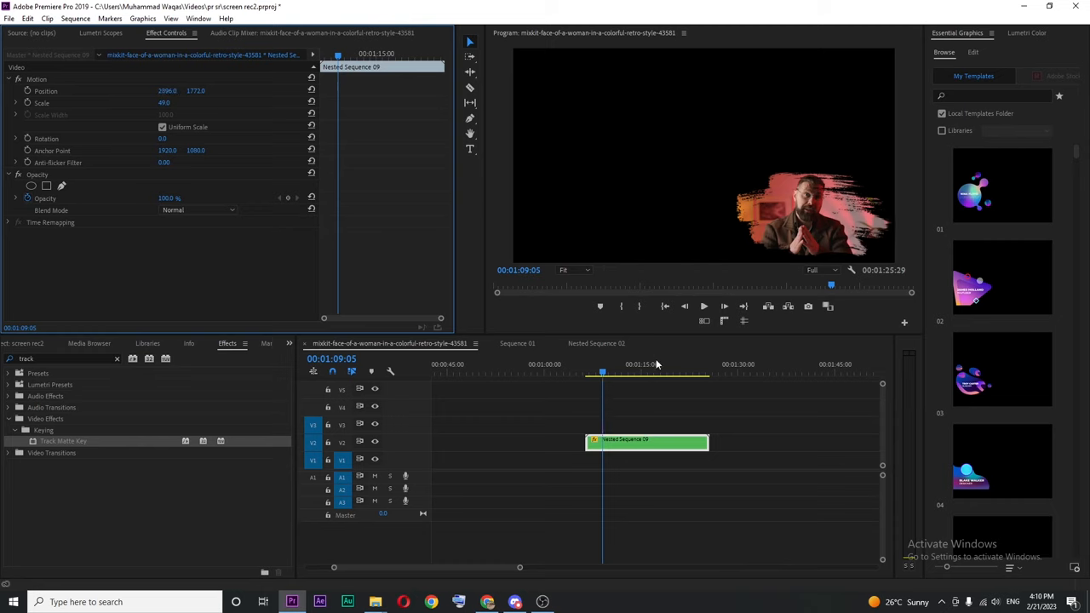
mouse_move(642, 401)
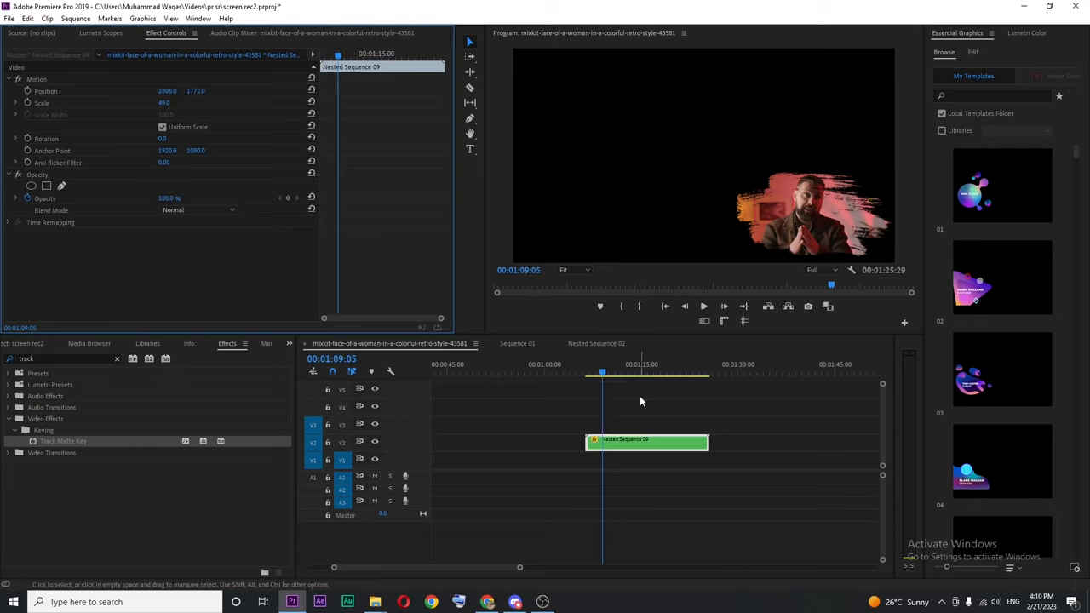
- Preview the nested clip at scale 49, position 2896, 1772 from a later timeline point
left_click(625, 372)
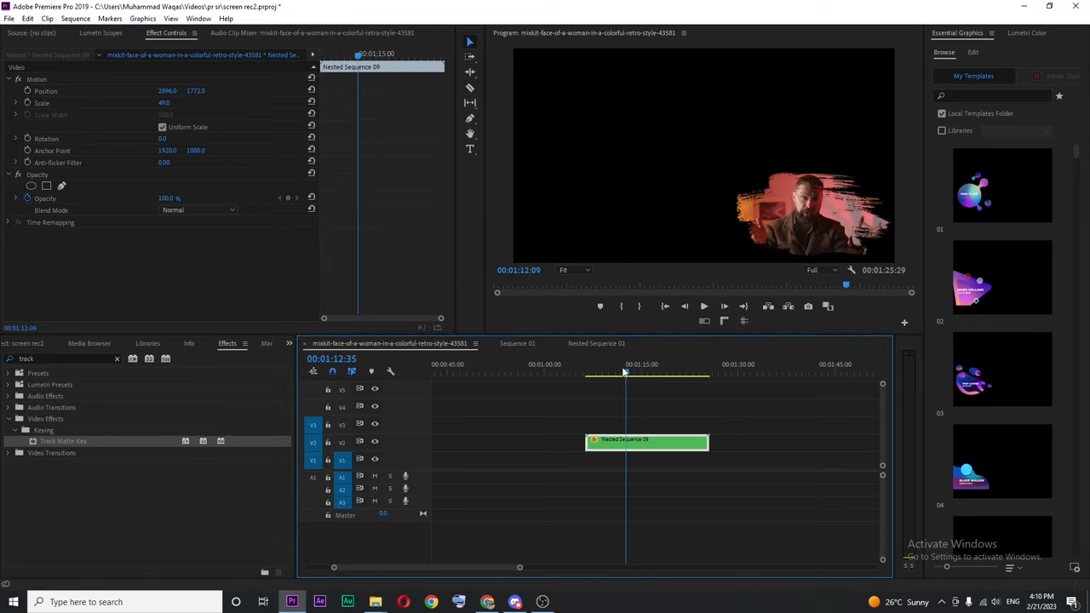